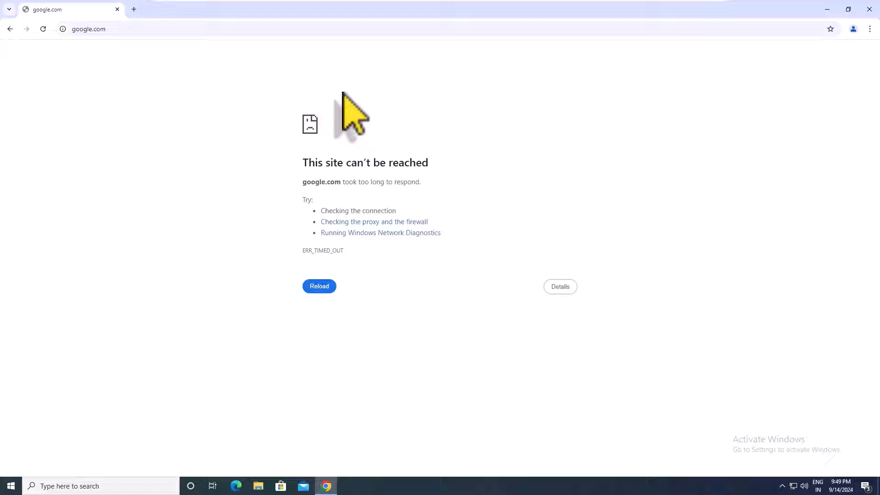
mouse_move(327, 101)
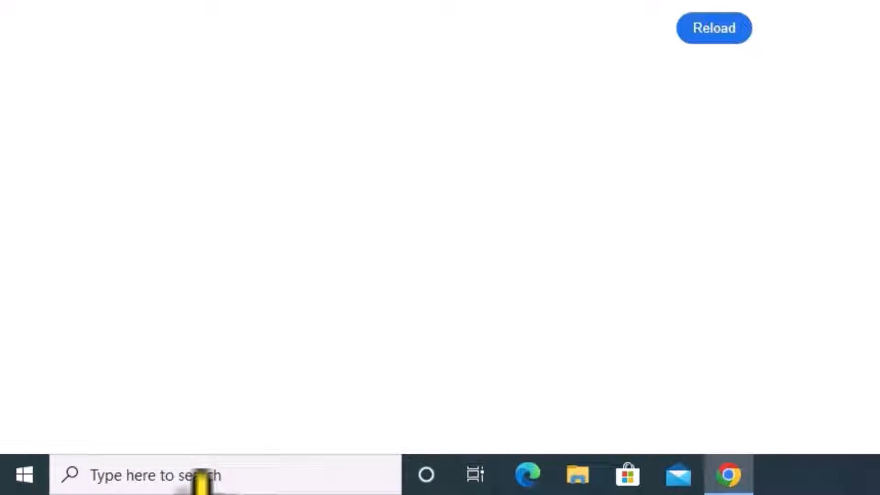
Launch Control Panel from a Start search for 'control' and enter Network and Internet
click(713, 28)
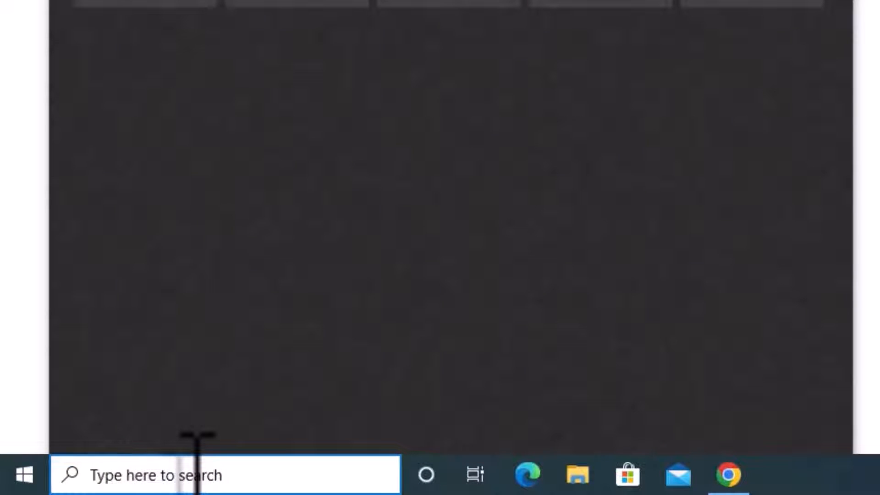
text(control)
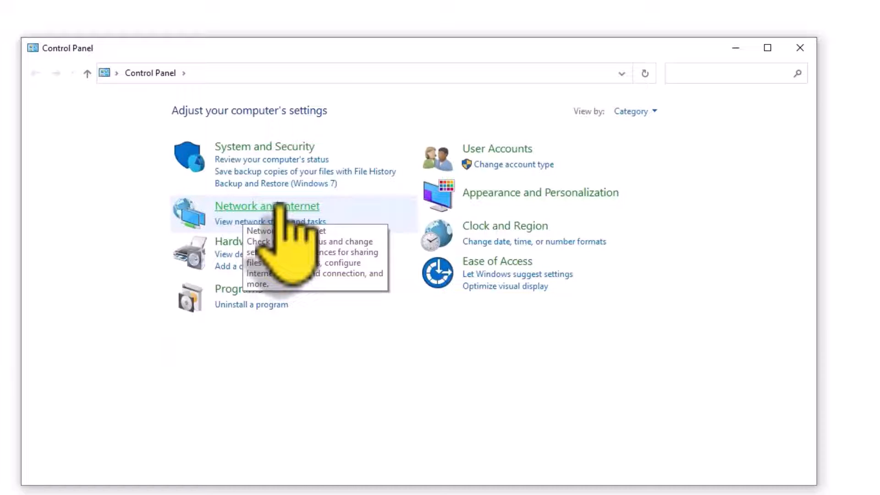
click(634, 111)
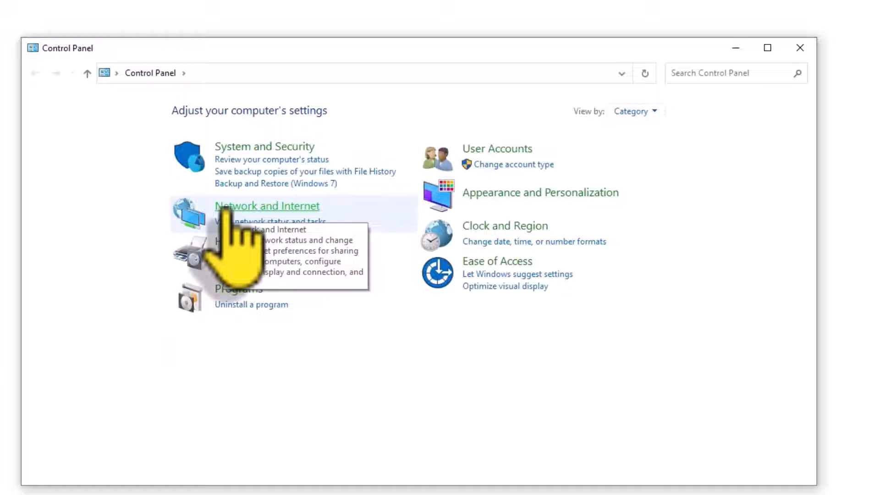
click(267, 205)
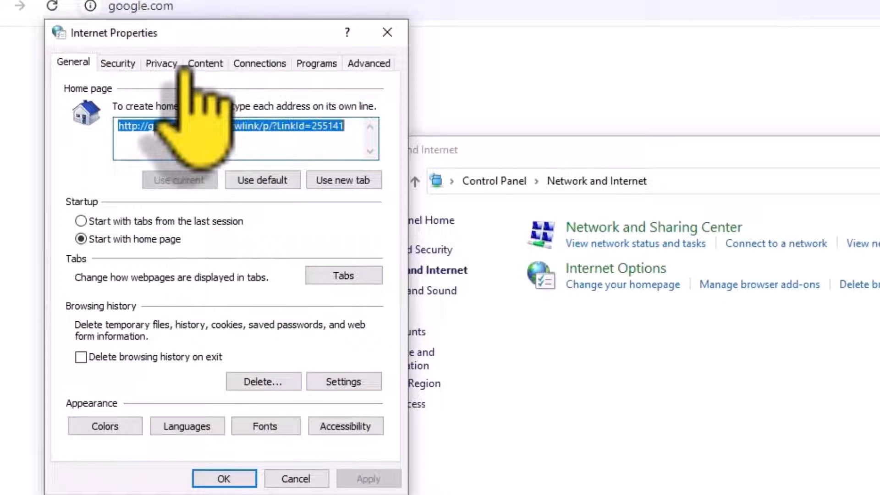
In LAN settings under Connections, turn off 'Use a proxy server for your LAN' and confirm
click(258, 64)
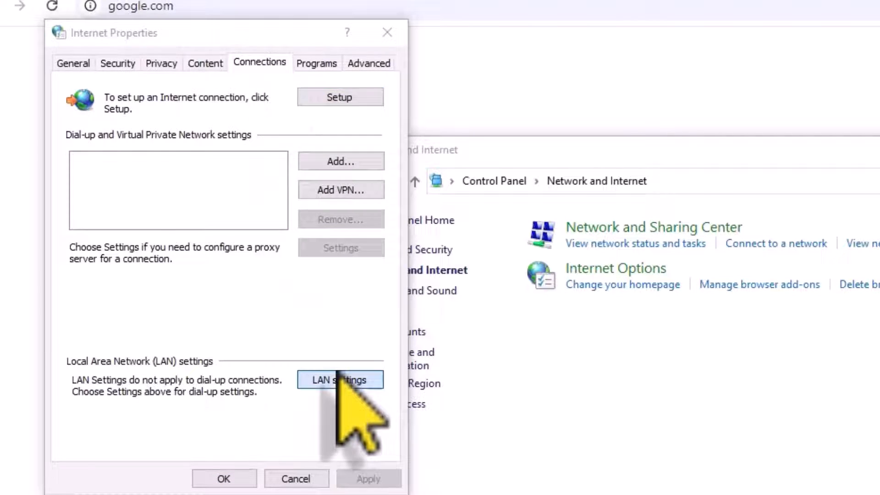
click(341, 380)
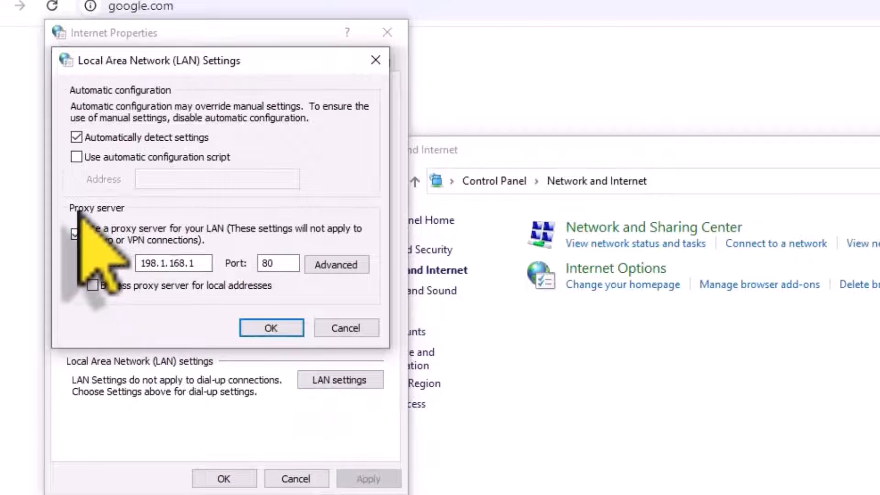
click(77, 234)
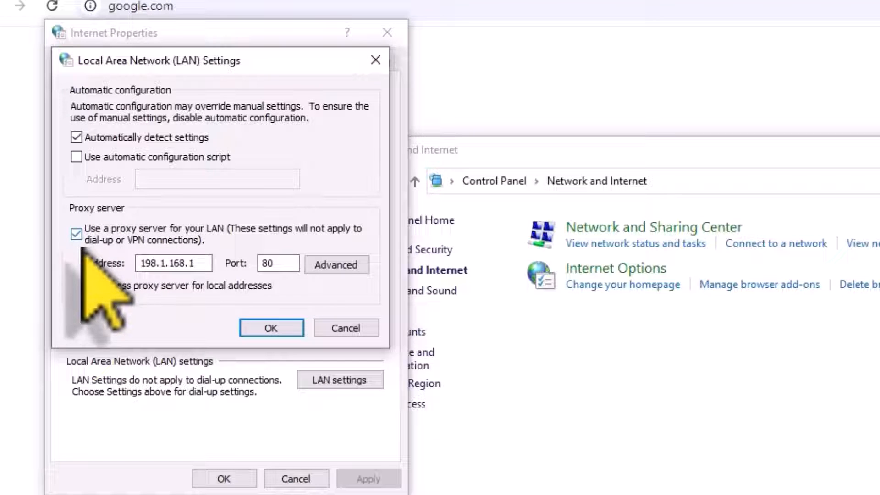
click(78, 233)
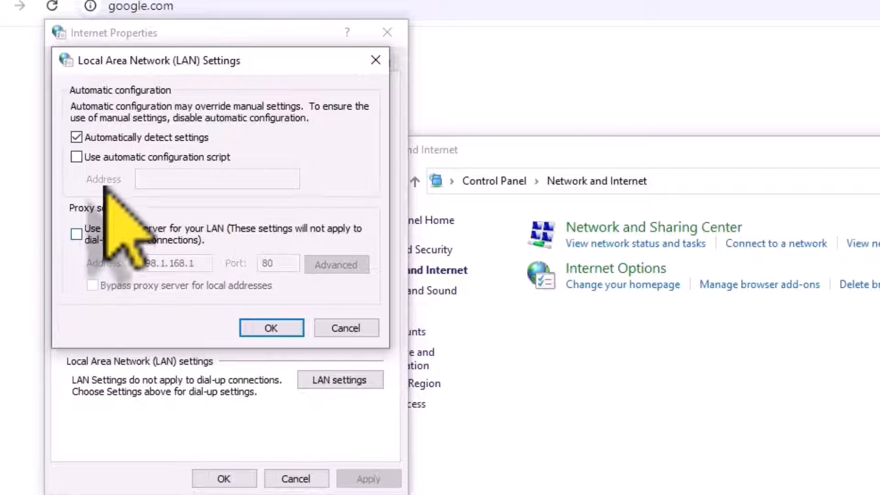
mouse_move(163, 191)
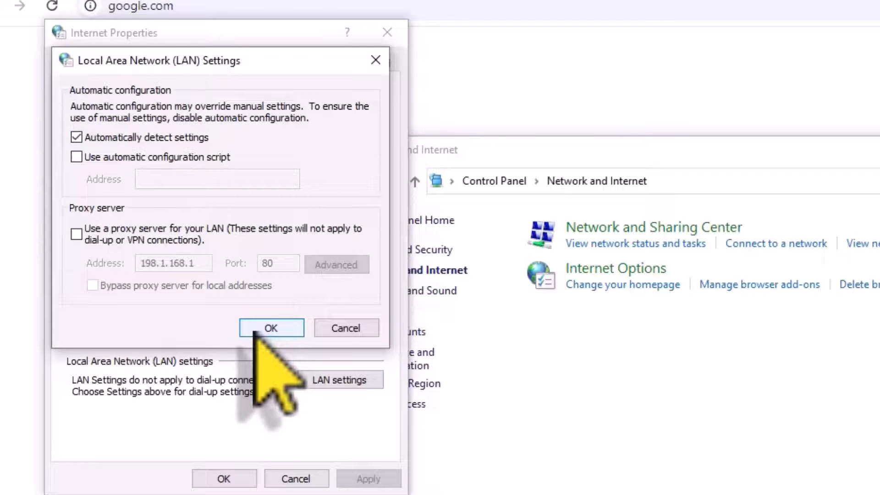
click(270, 327)
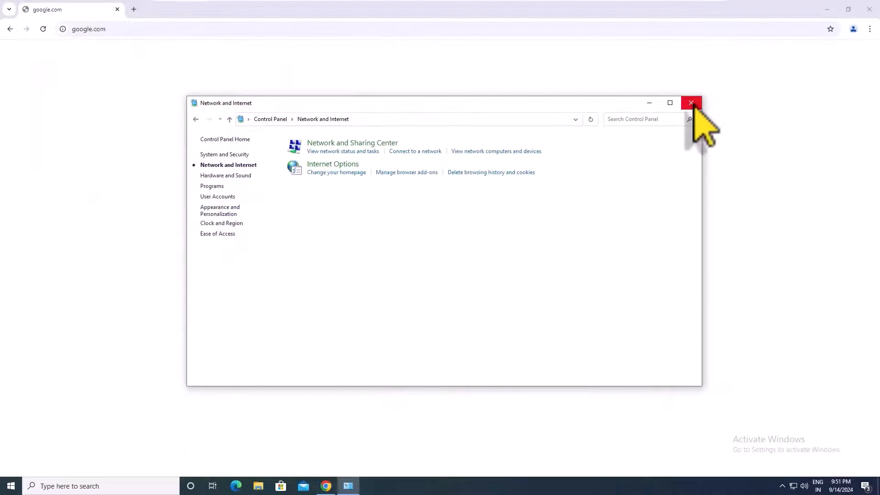
Close Control Panel and reload google.com in Chrome, which still times out
click(692, 103)
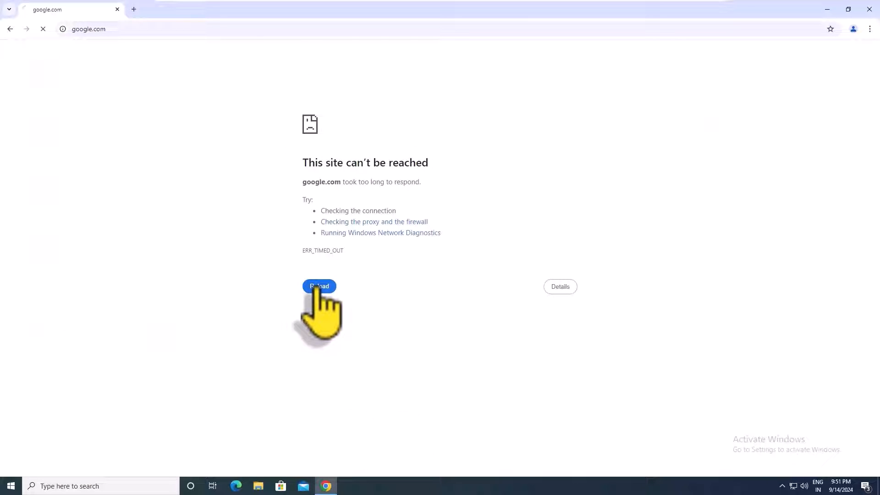
click(319, 286)
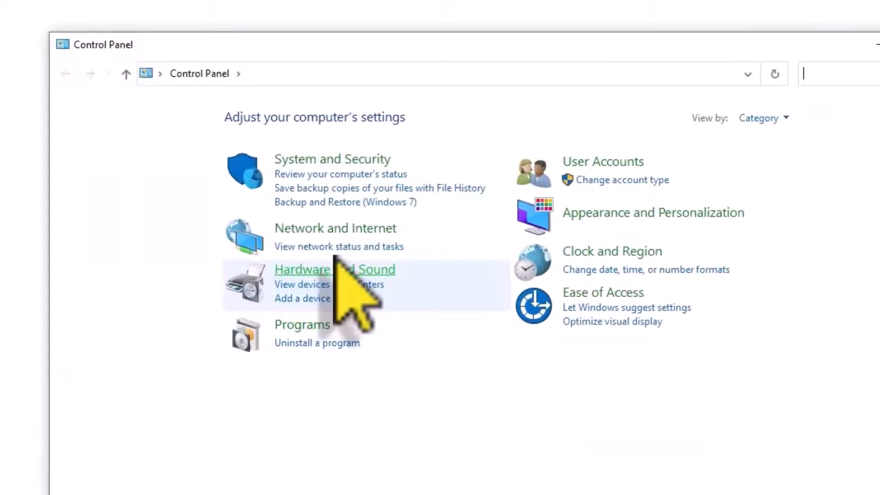
Reset Internet Explorer settings from Internet Options' Advanced tab, including deleting personal settings
click(335, 228)
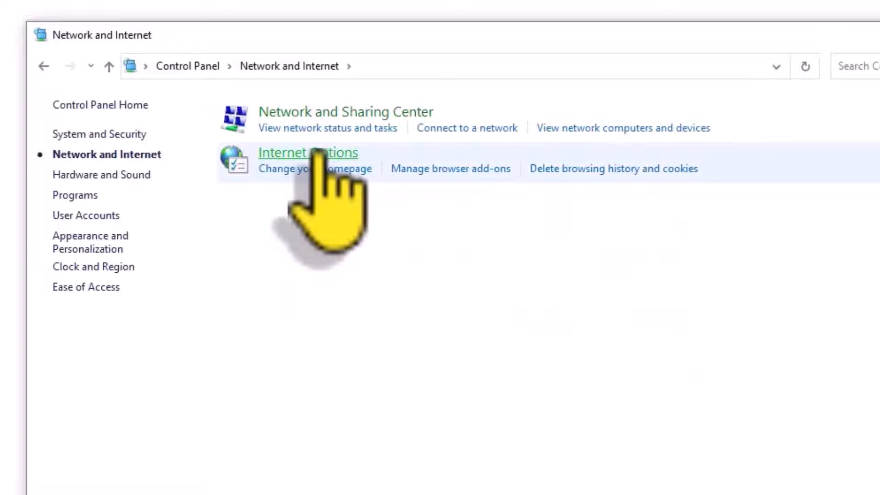
click(308, 152)
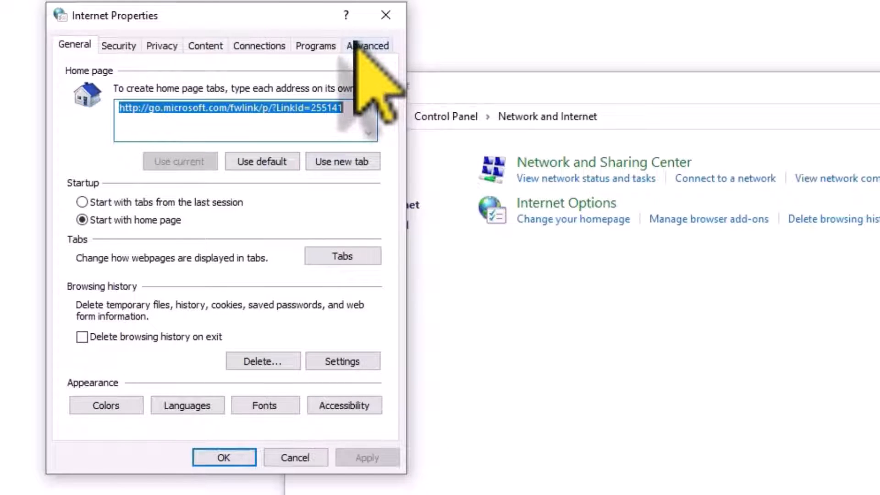
click(367, 45)
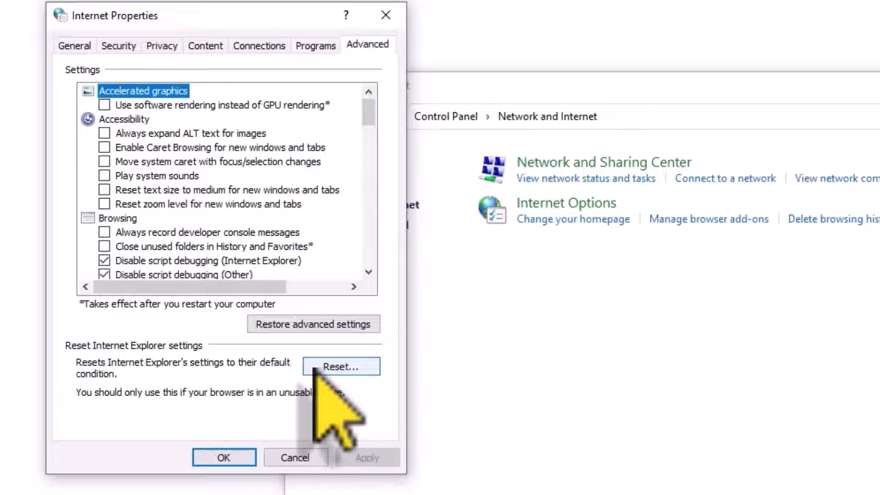
click(342, 366)
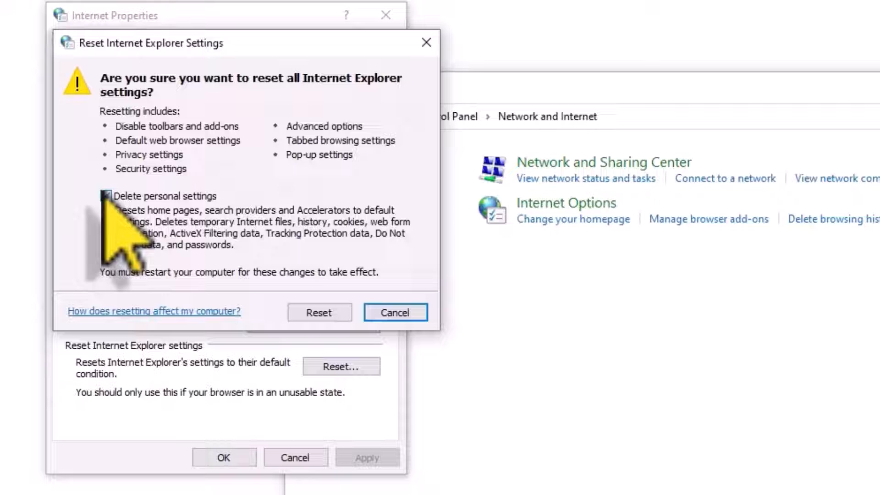
click(107, 196)
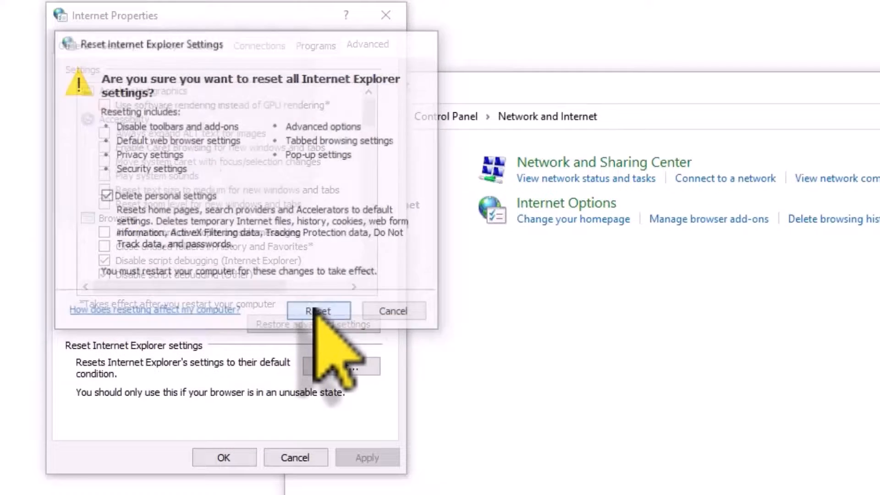
click(319, 310)
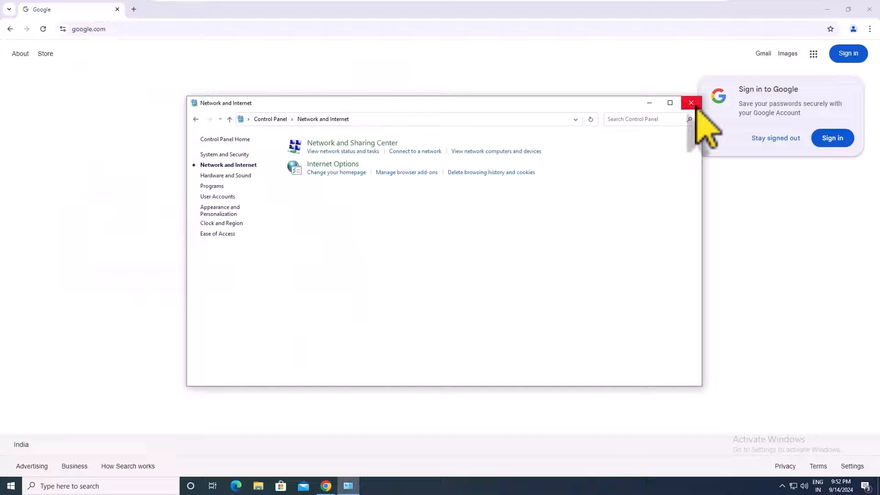
mouse_move(164, 289)
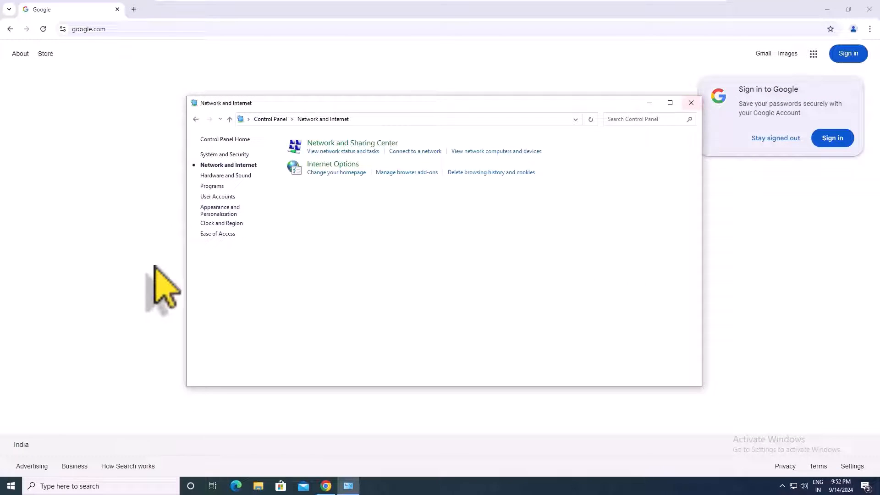
From the network tray icon, reach Network & Internet settings and show the adapter connections list
click(691, 103)
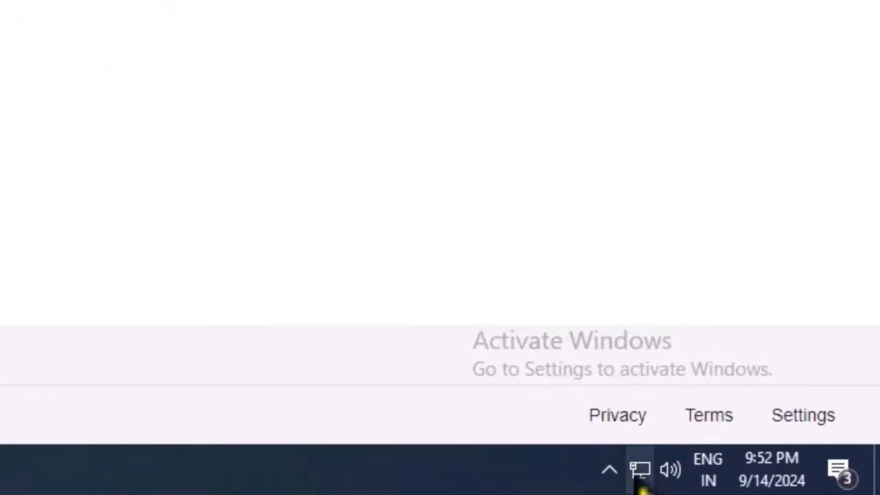
right_click(639, 470)
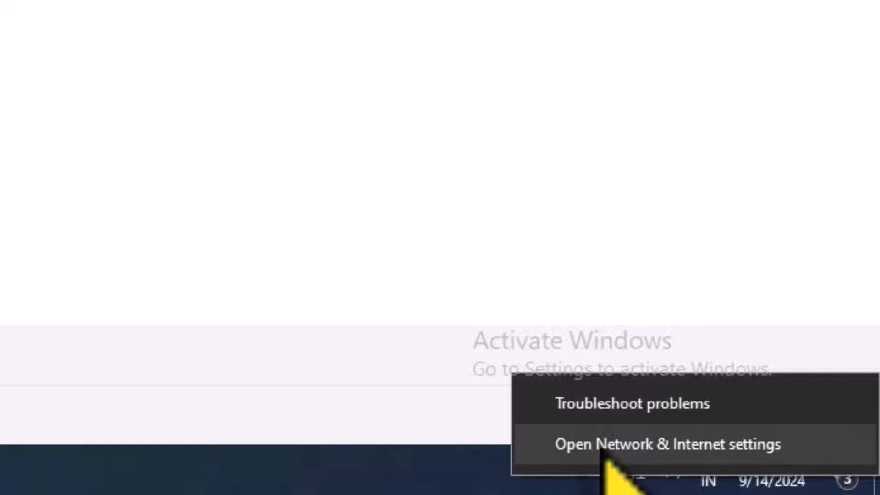
click(668, 445)
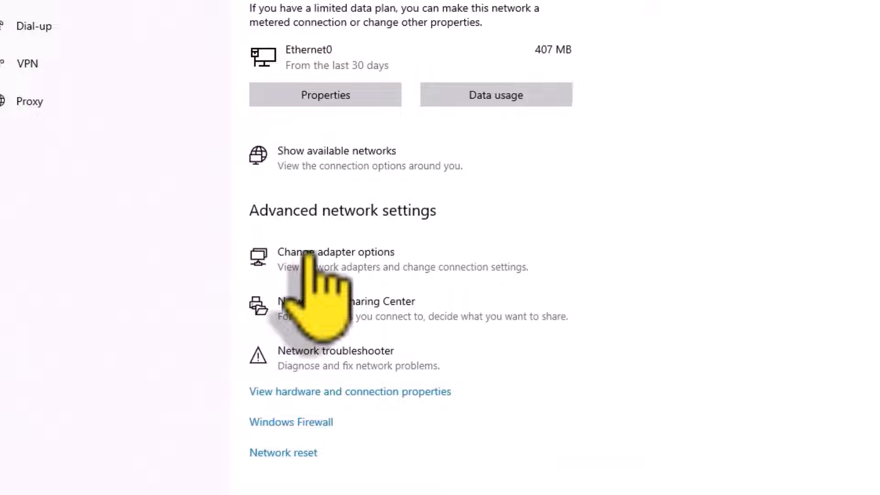
click(336, 251)
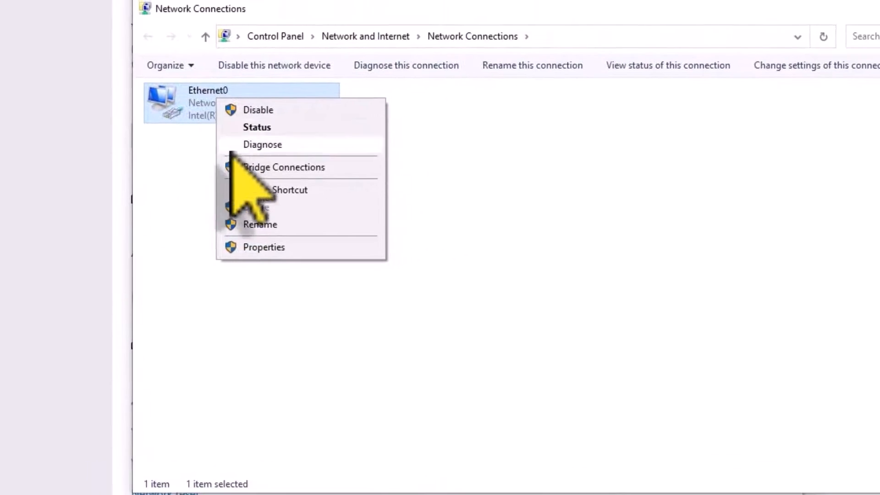
In Ethernet0's properties, uncheck Internet Protocol Version 6 (TCP/IPv6) and save
click(387, 180)
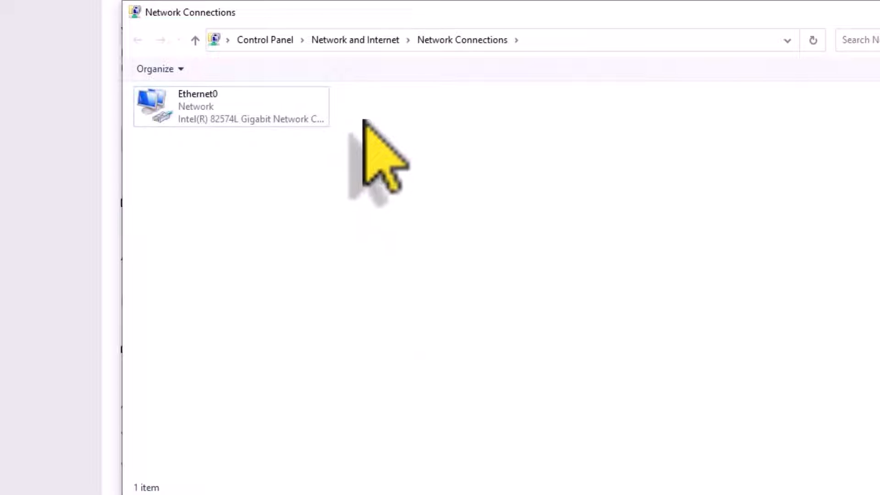
right_click(231, 106)
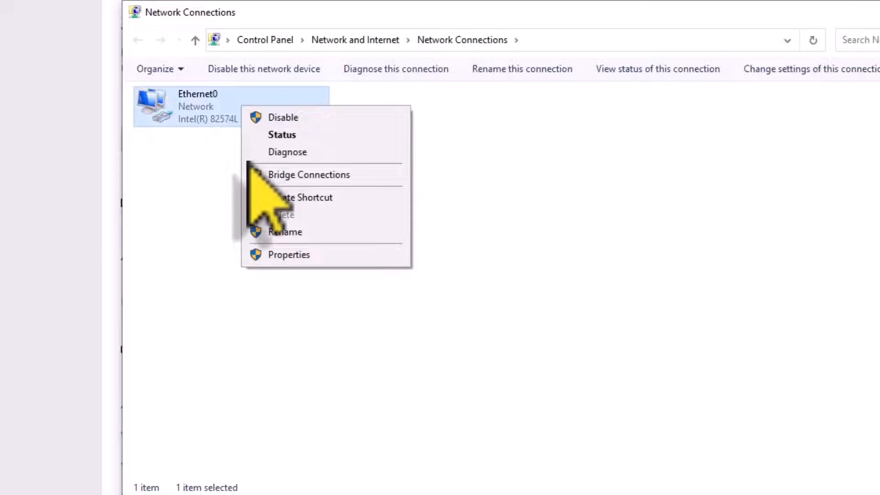
click(289, 254)
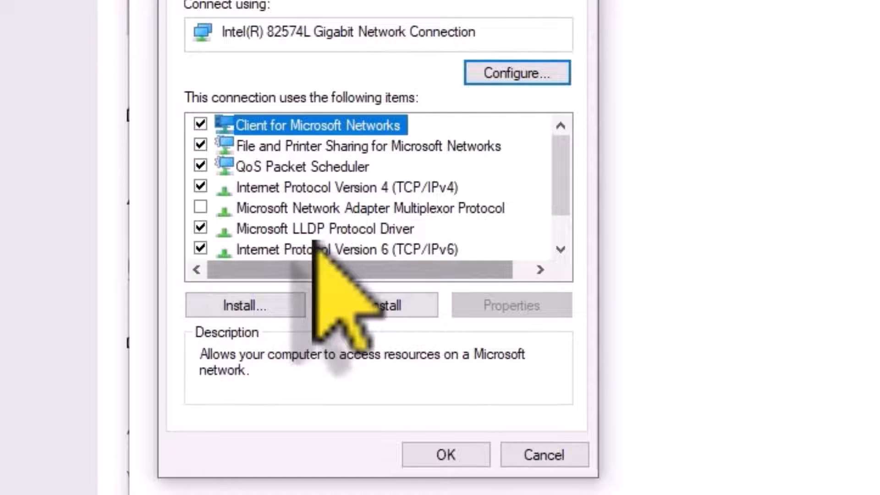
click(347, 250)
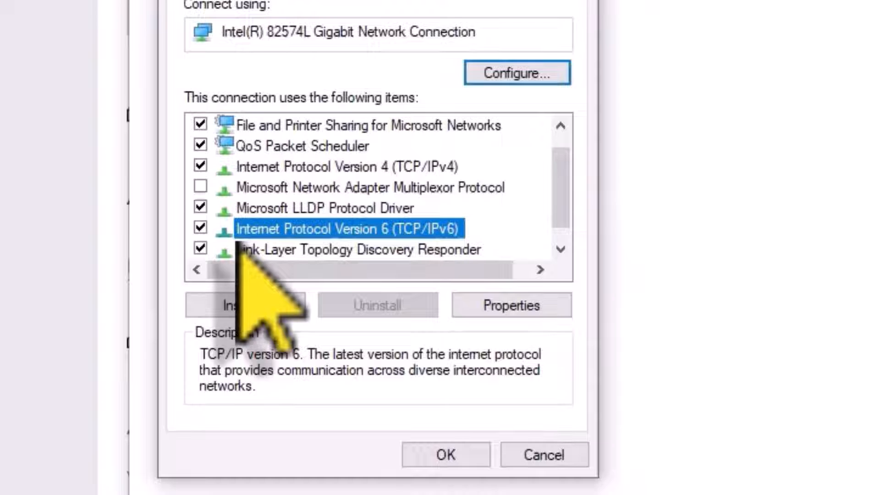
click(201, 228)
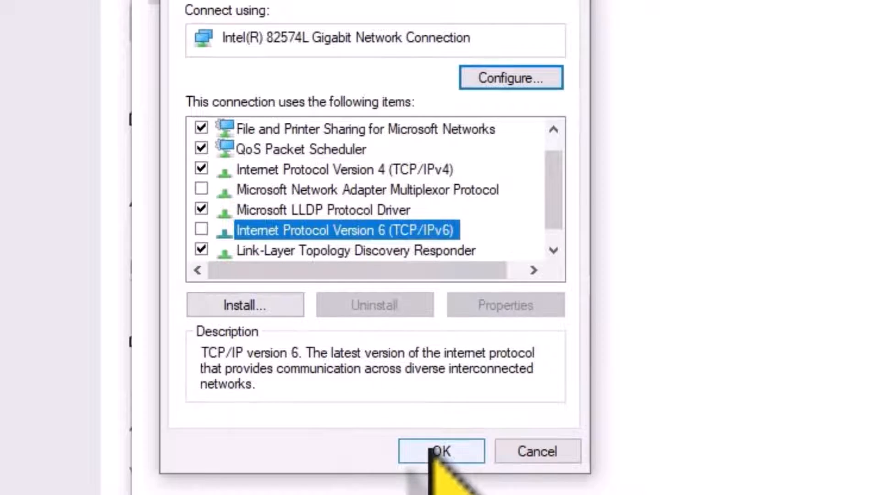
click(441, 451)
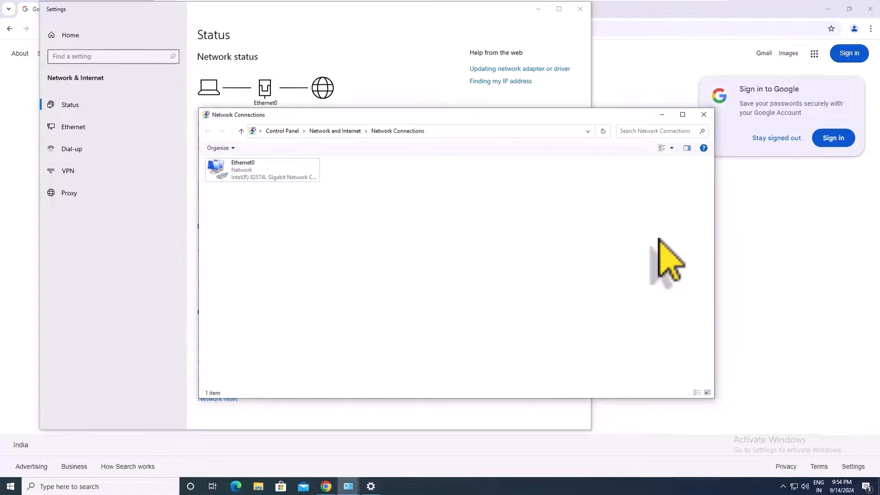
From Ethernet0's properties, bring up the Internet Protocol Version 4 (TCP/IPv4) settings
right_click(261, 169)
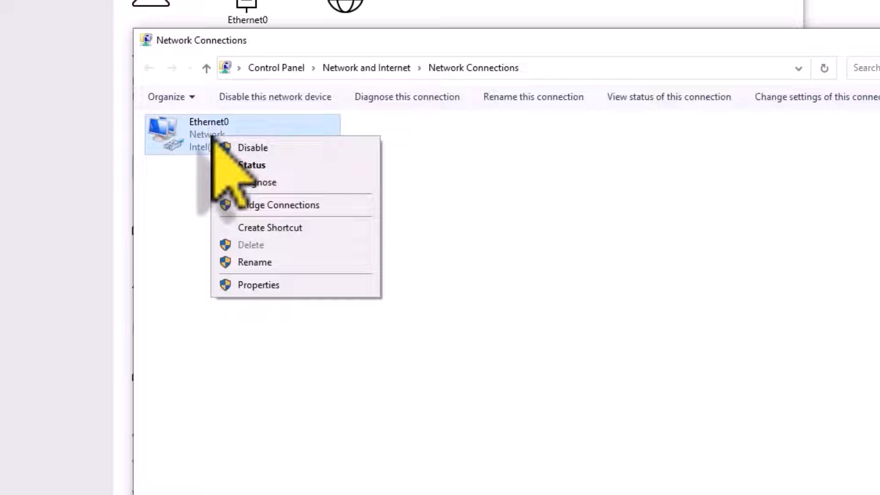
mouse_move(275, 314)
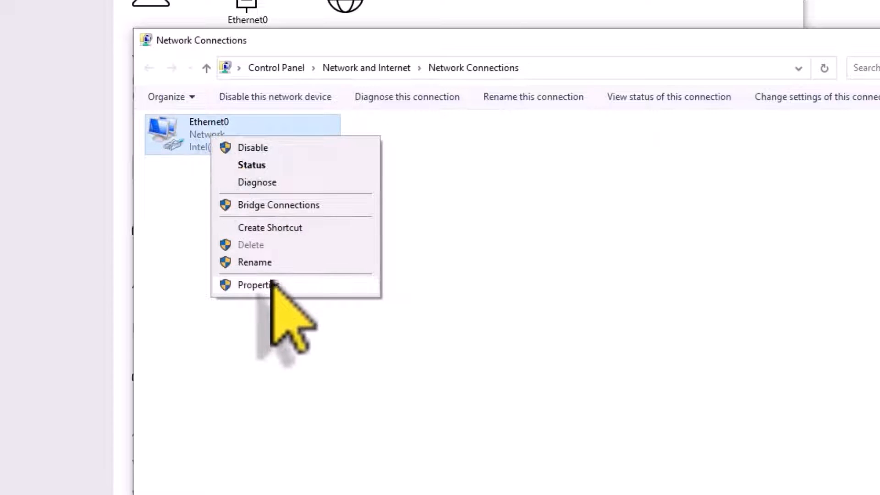
click(258, 284)
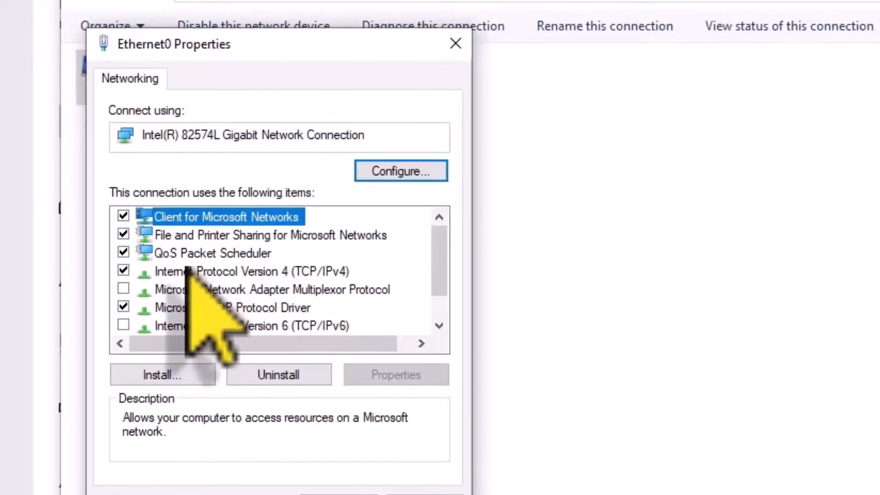
click(247, 271)
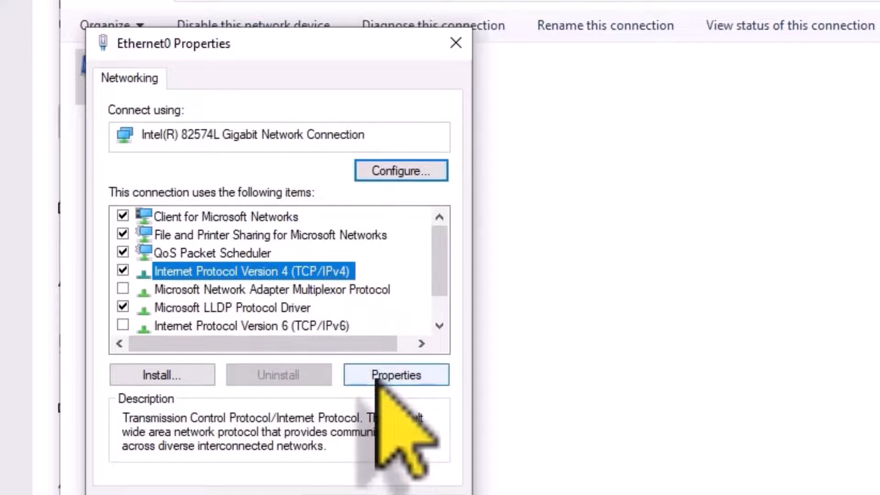
click(396, 375)
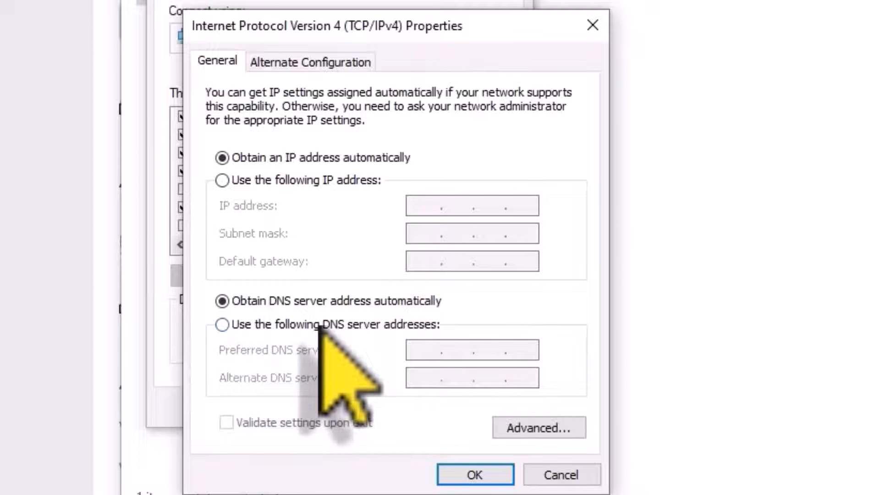
Set manual DNS servers 8.8.8.8 and 8.8.4.4 for Ethernet0 and save
click(222, 325)
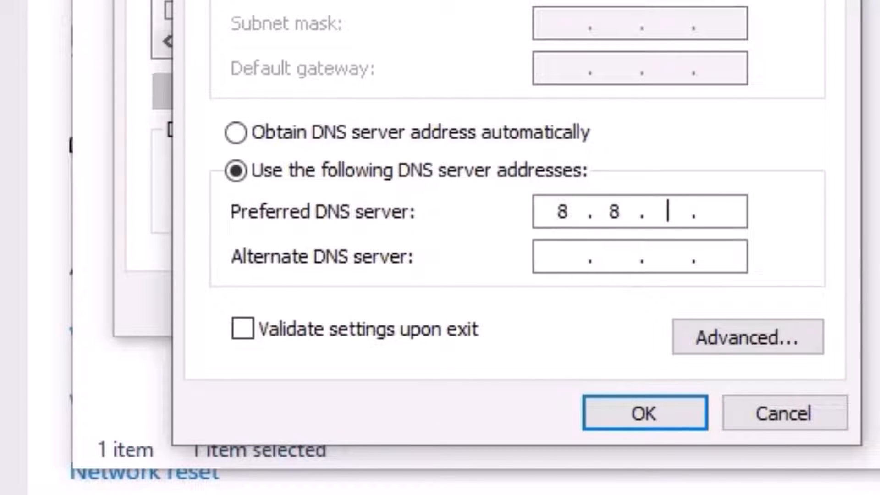
text(8.8)
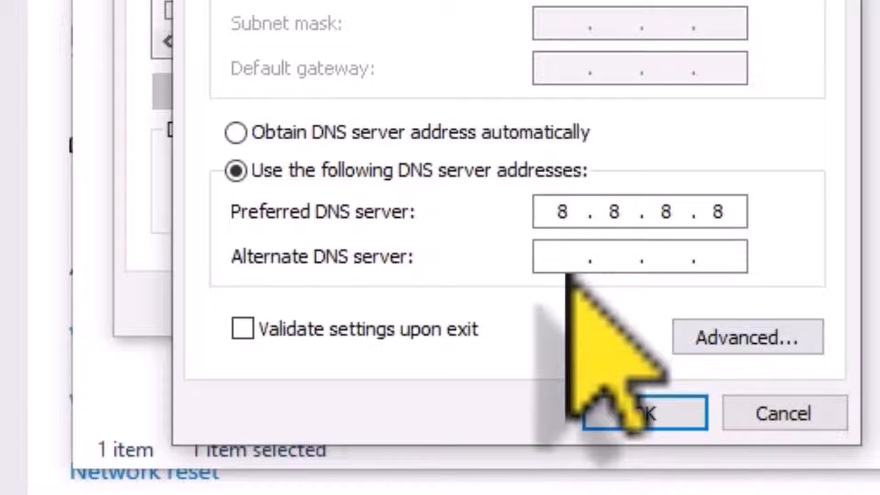
text(8)
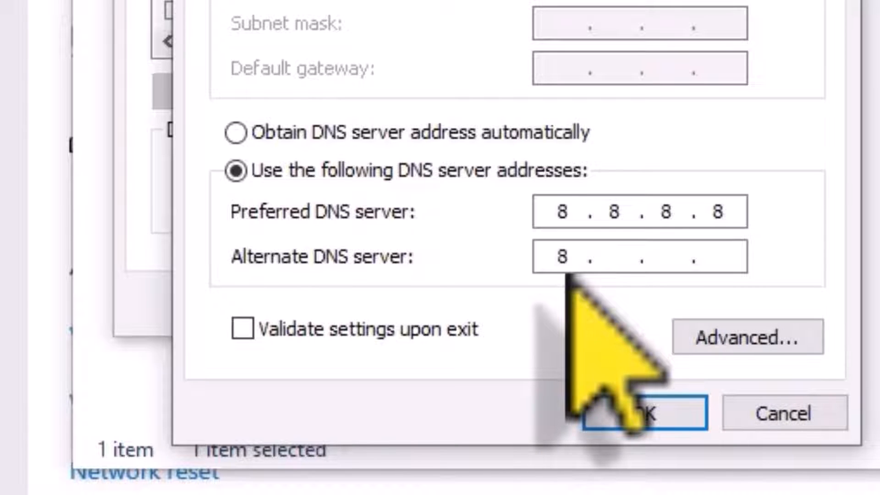
text(8.4.)
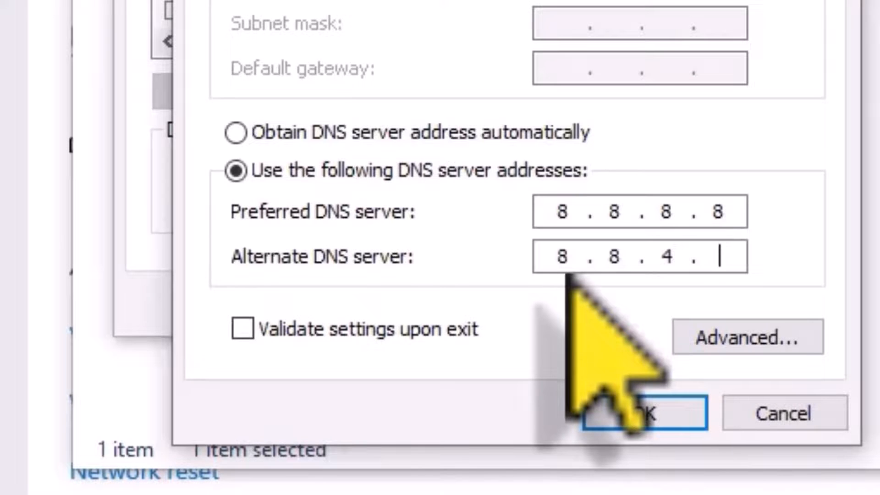
click(643, 414)
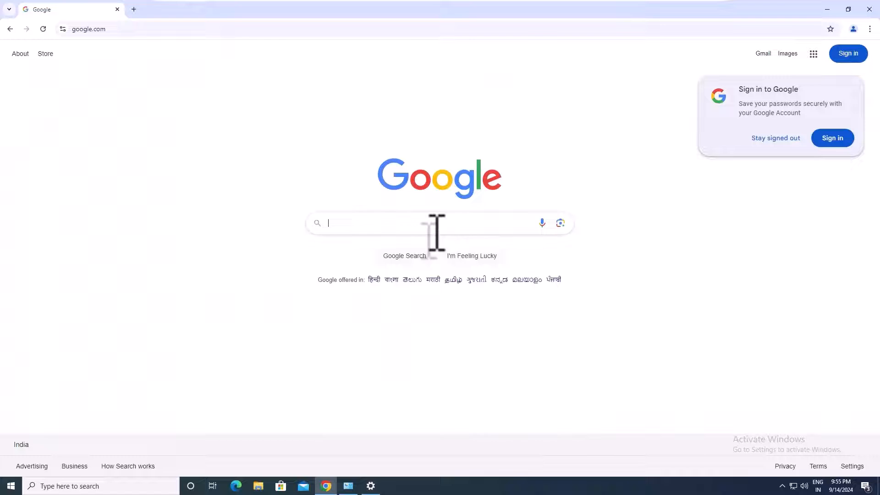
text(youtube)
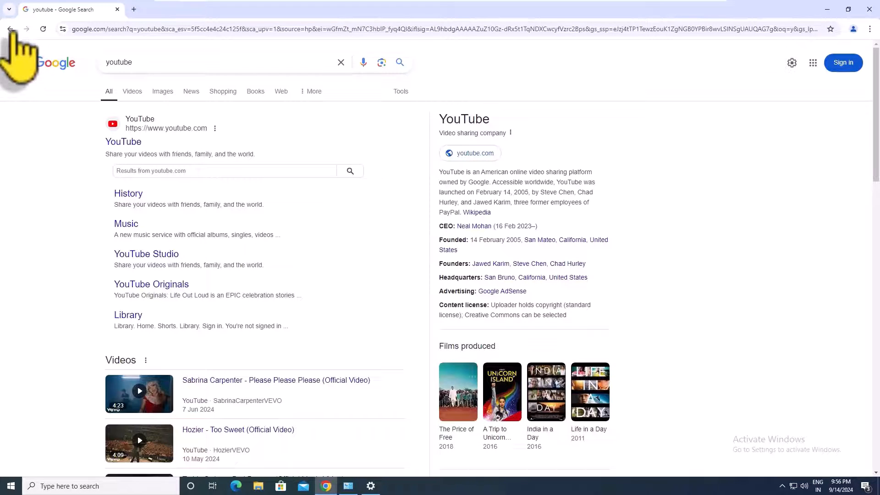
click(10, 29)
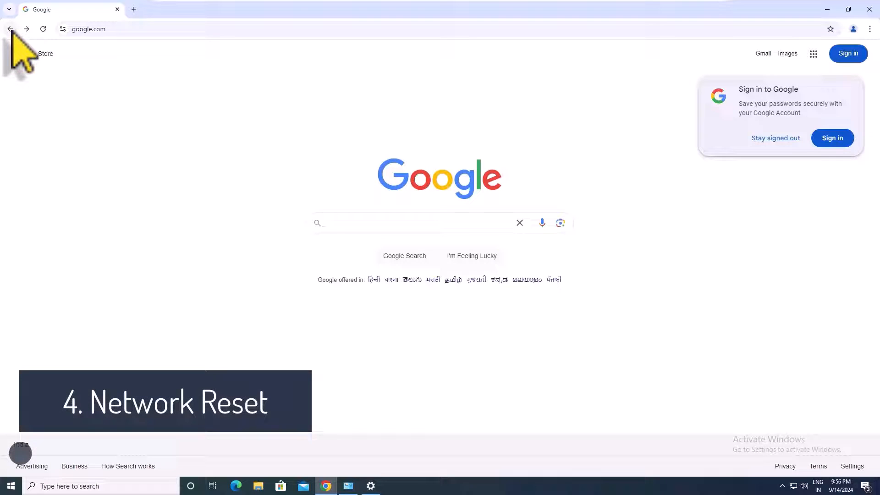
mouse_move(13, 348)
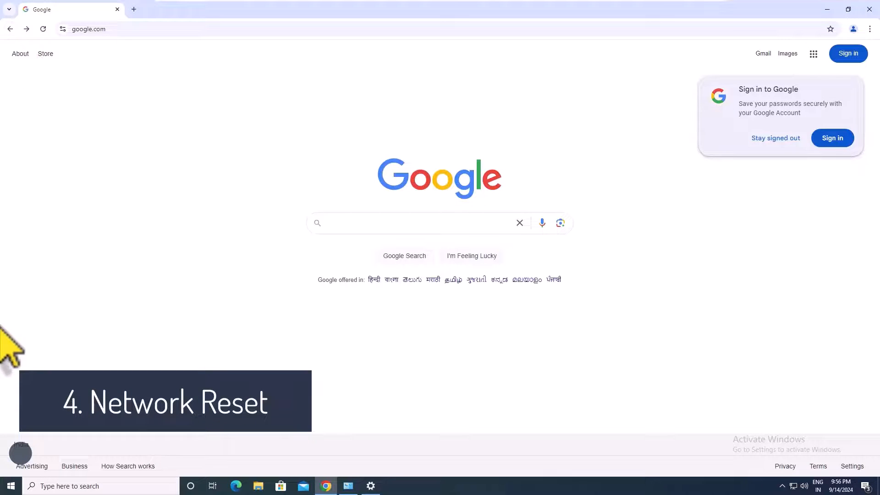
Run Network reset from a Start search, confirm it, and dismiss the five-minute shutdown notice
click(100, 486)
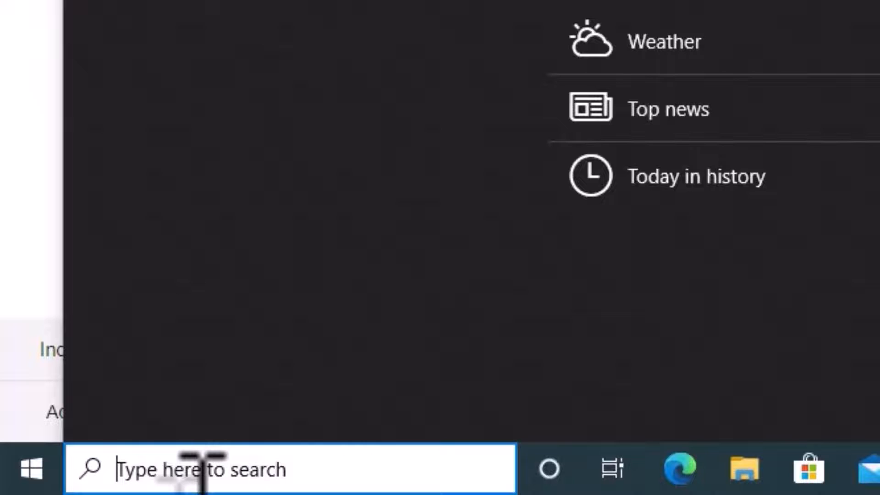
text(network re)
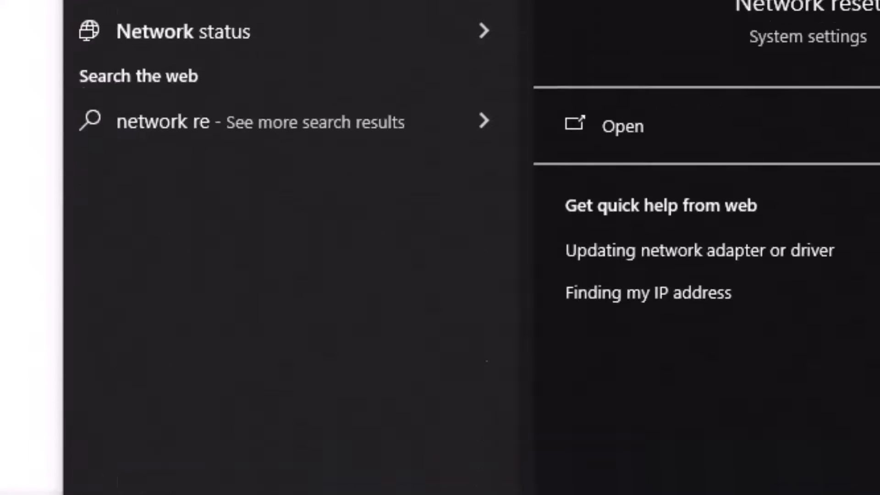
text(set)
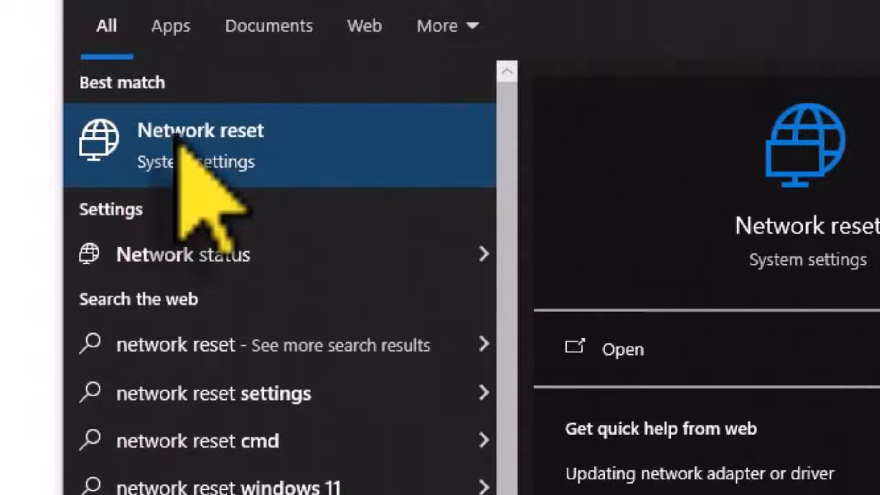
click(201, 130)
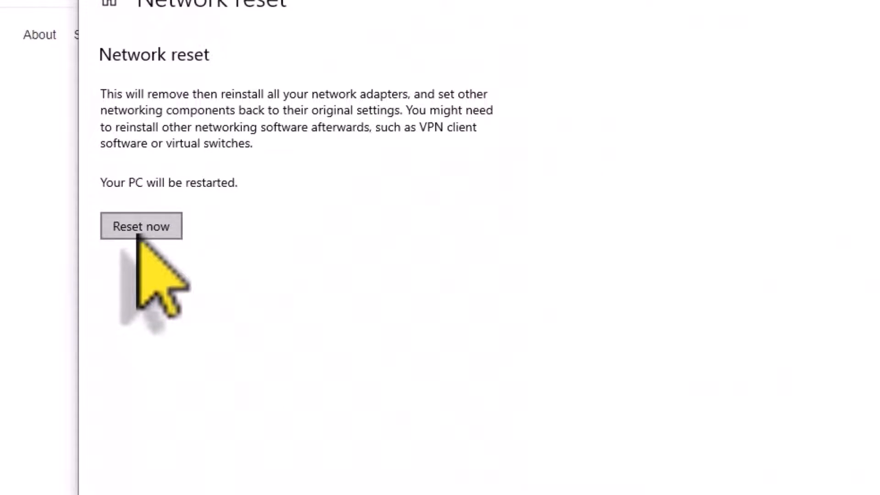
click(141, 226)
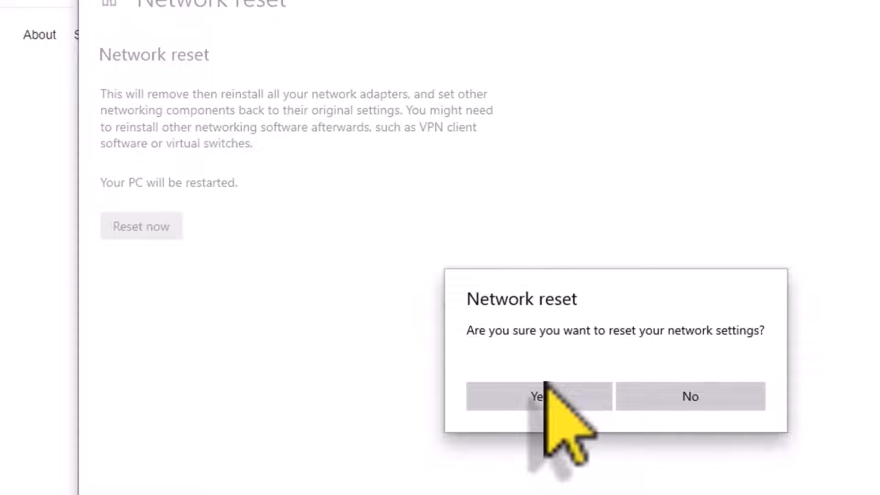
click(538, 396)
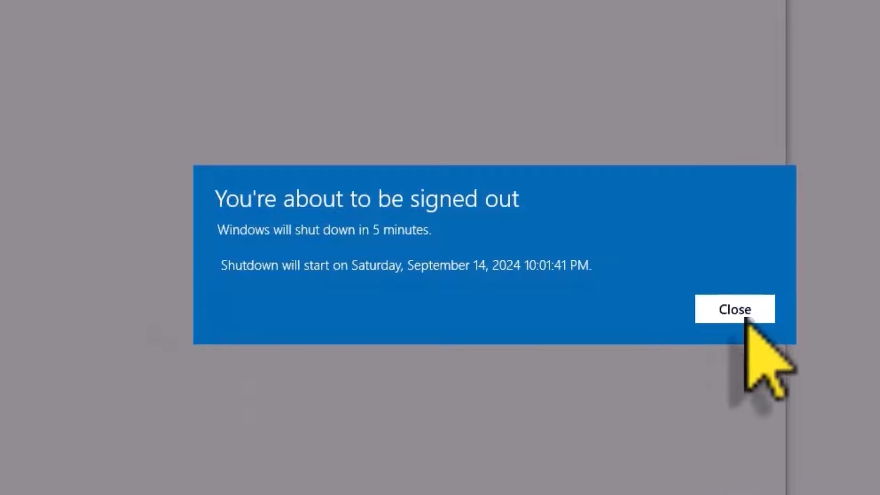
click(734, 309)
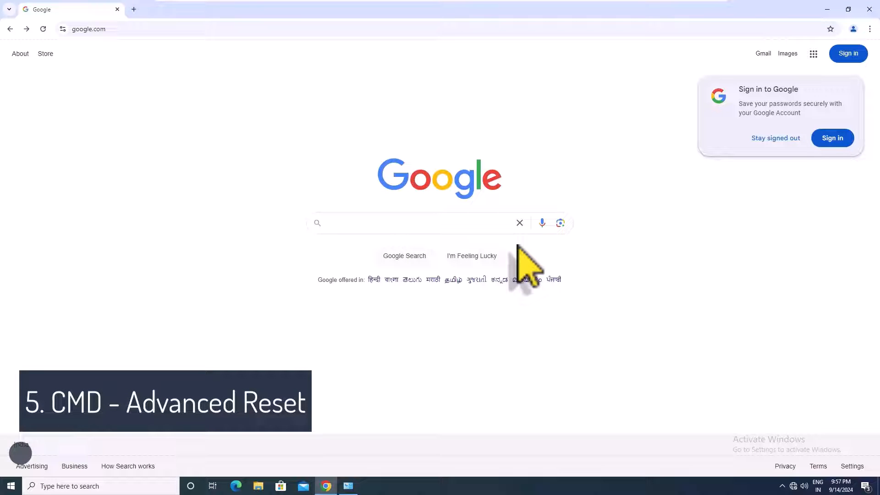
mouse_move(221, 224)
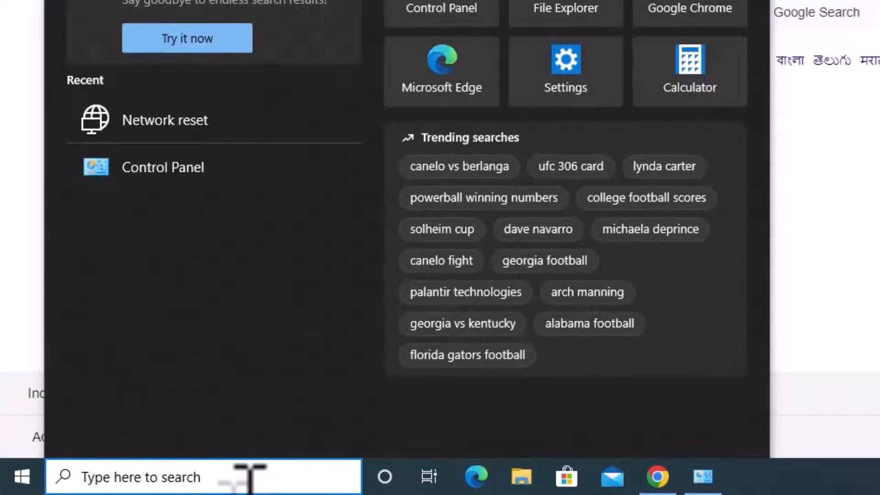
Search 'cmd' and run Command Prompt as administrator, approving the UAC prompt
text(cmd)
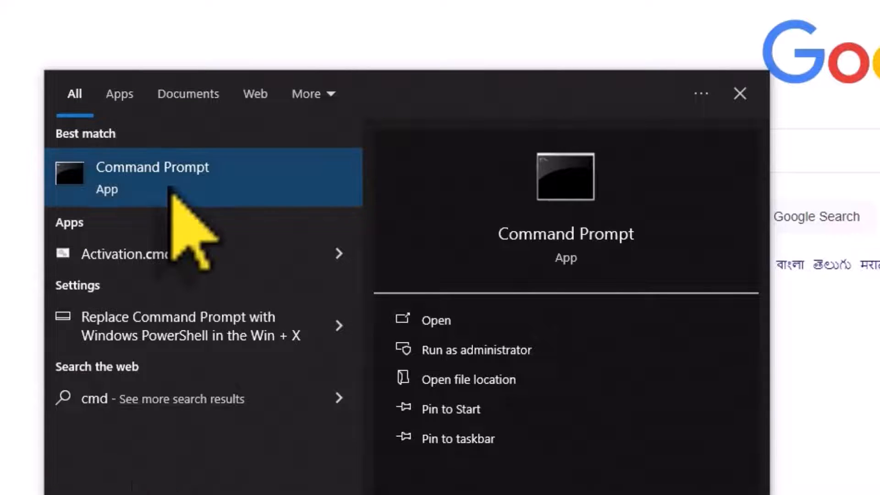
right_click(151, 166)
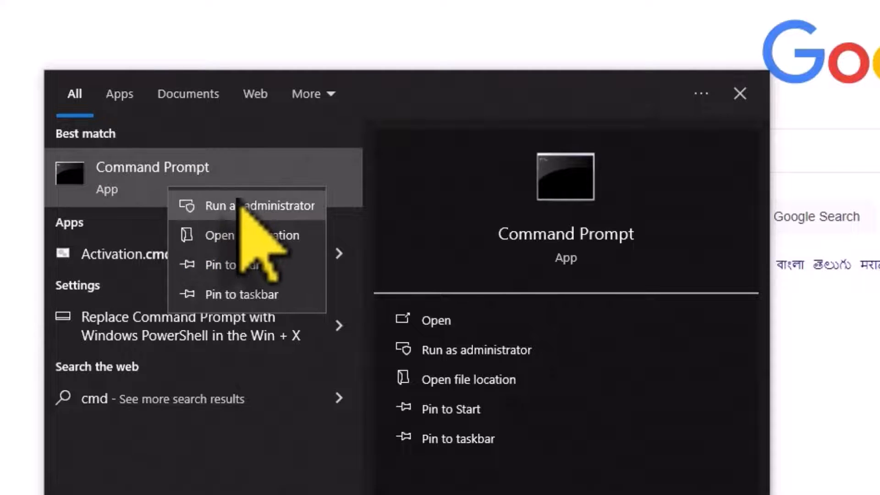
click(259, 205)
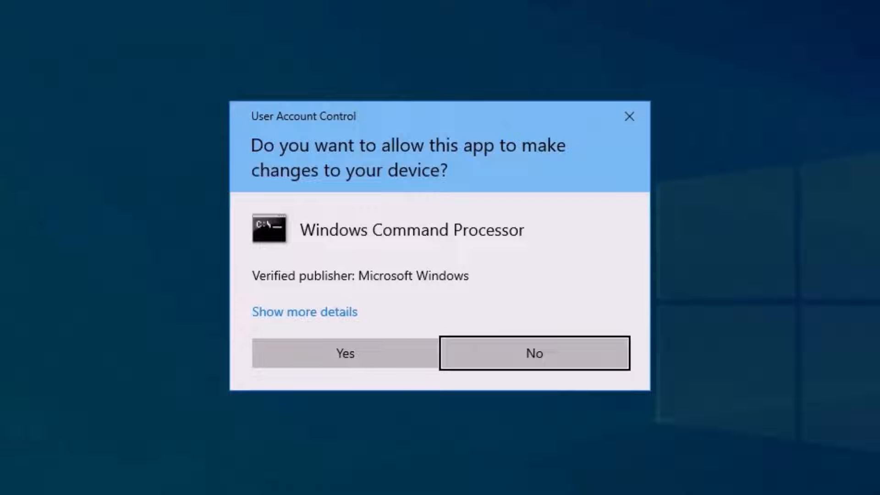
click(344, 353)
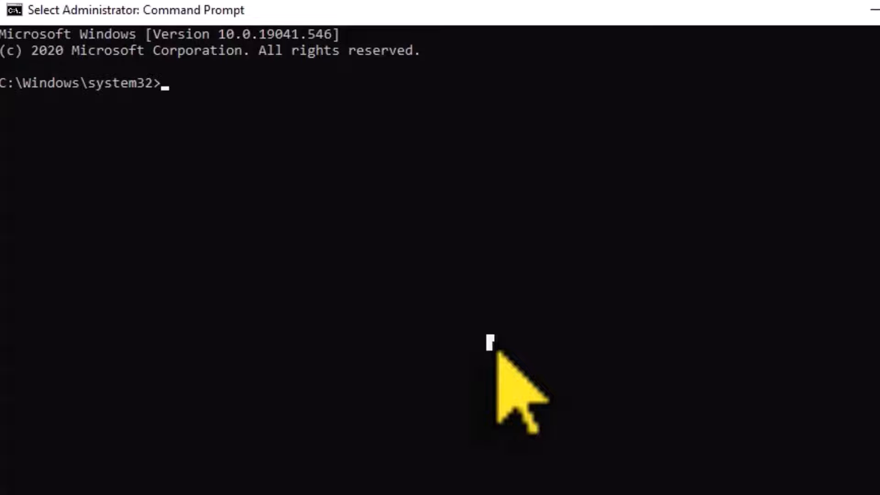
Run netsh winsock reset catalog to reset the Winsock catalog successfully
text(ne)
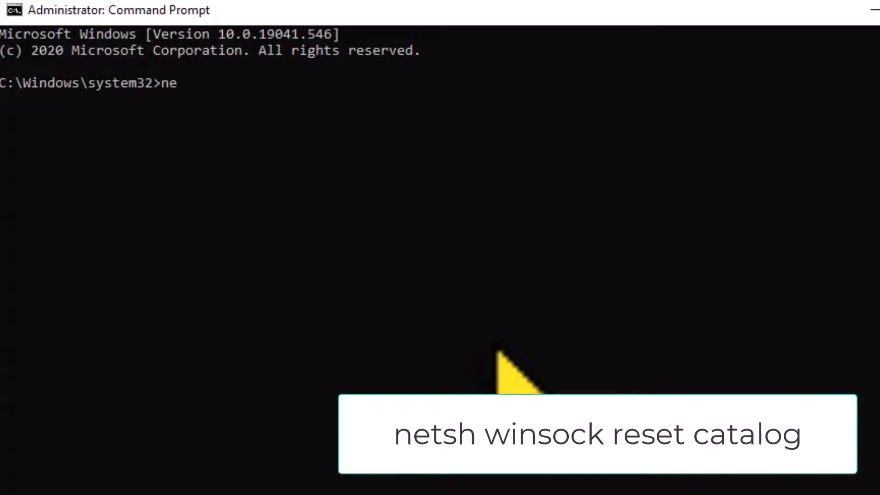
text(tsh)
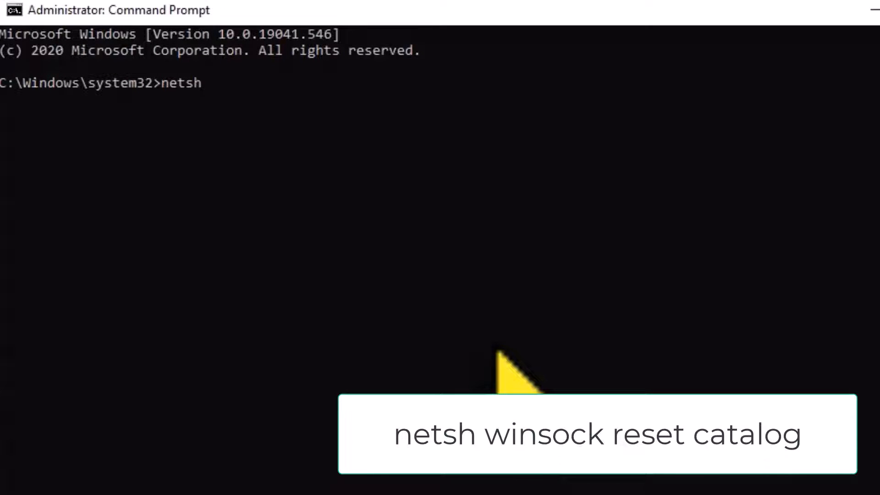
text(winso)
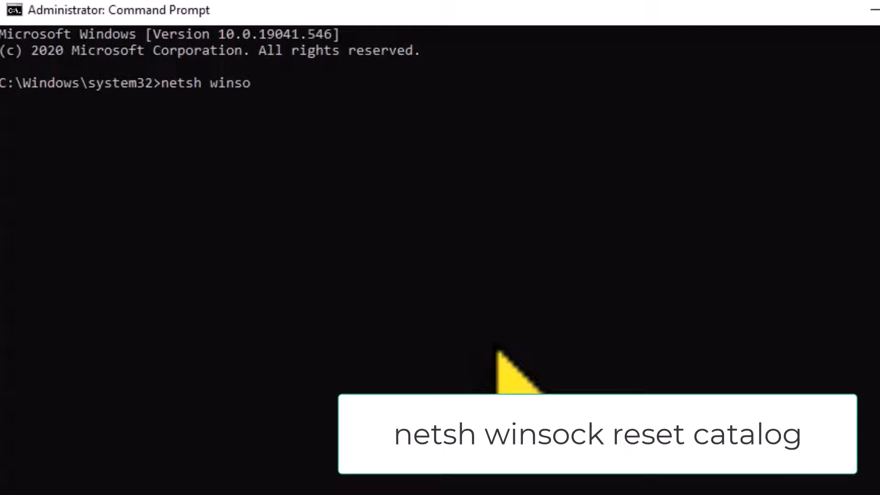
text(ck res)
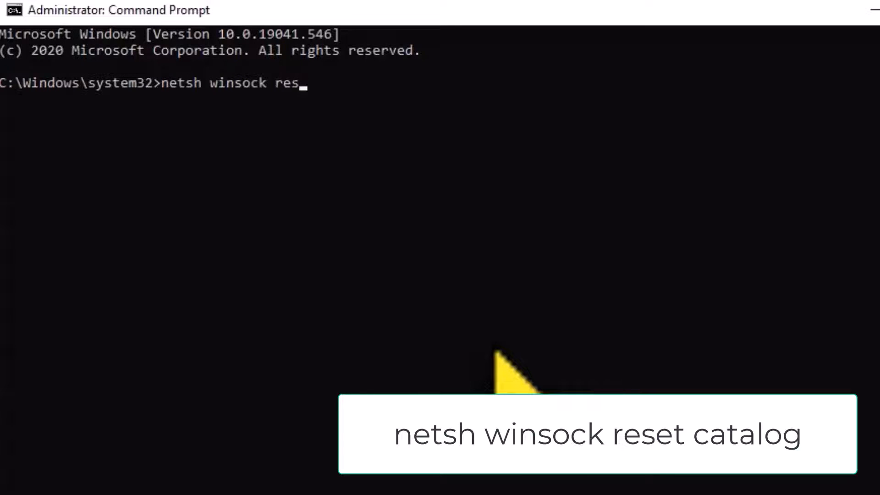
text(et cata)
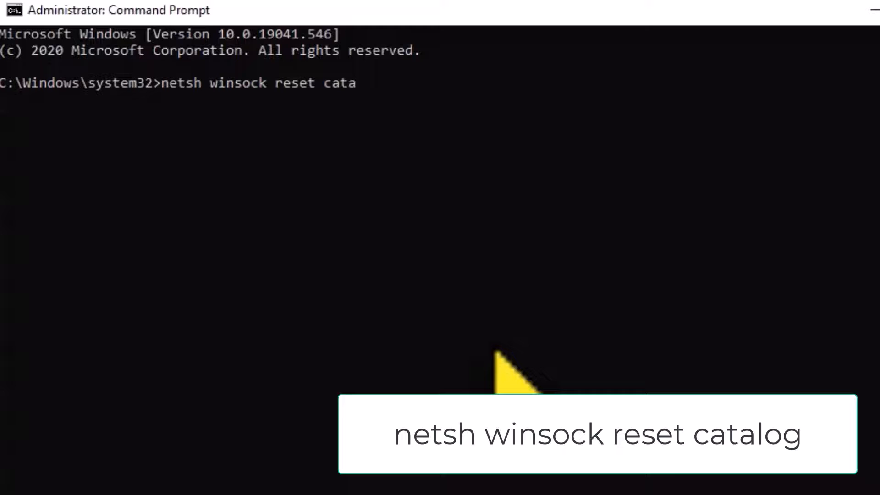
text(log)
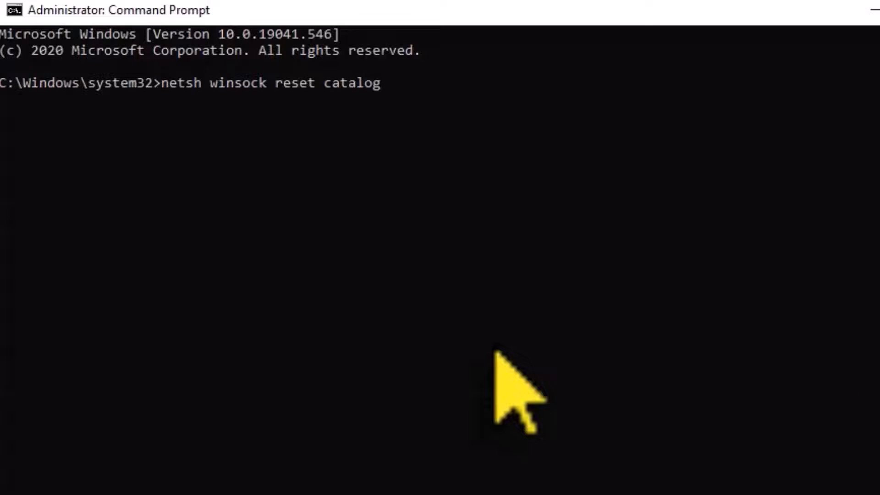
key(Return)
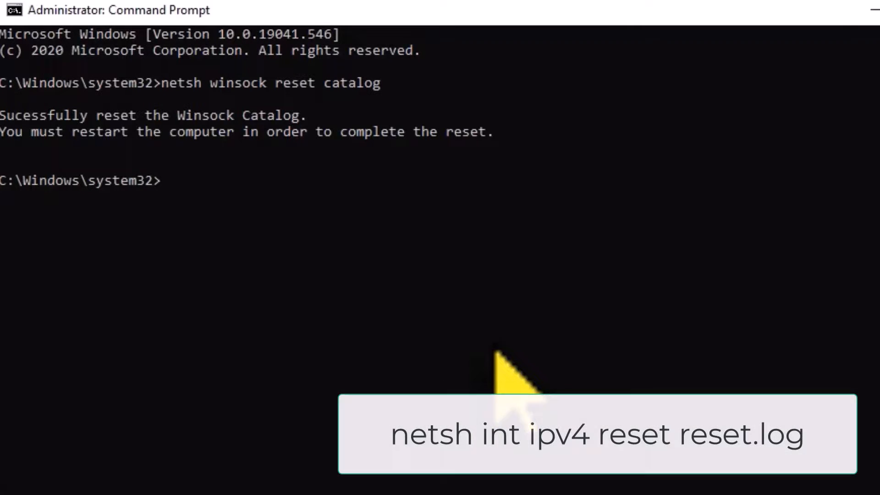
Run netsh int ipv4 reset reset.log to reset the IPv4 interface settings
text(netsh)
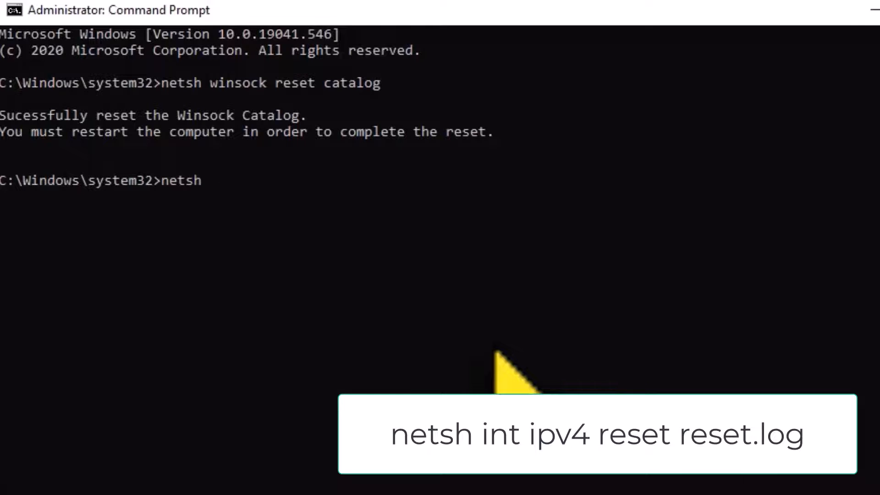
text(int)
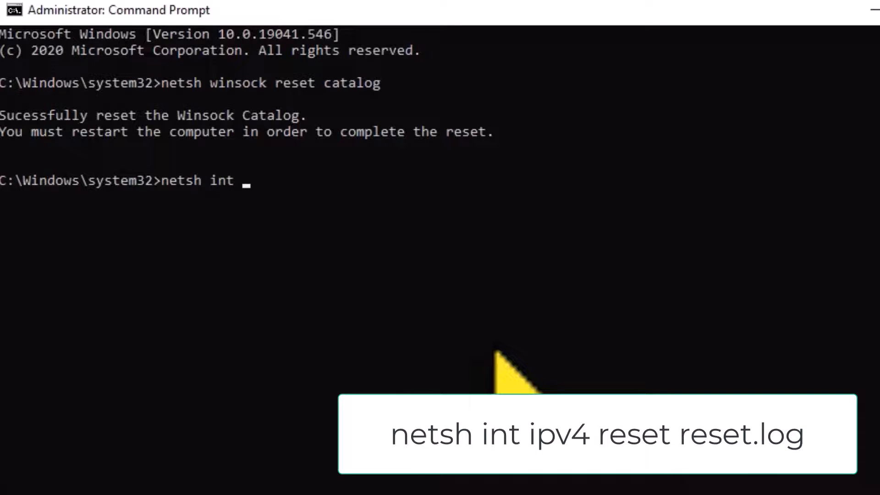
text(ipv)
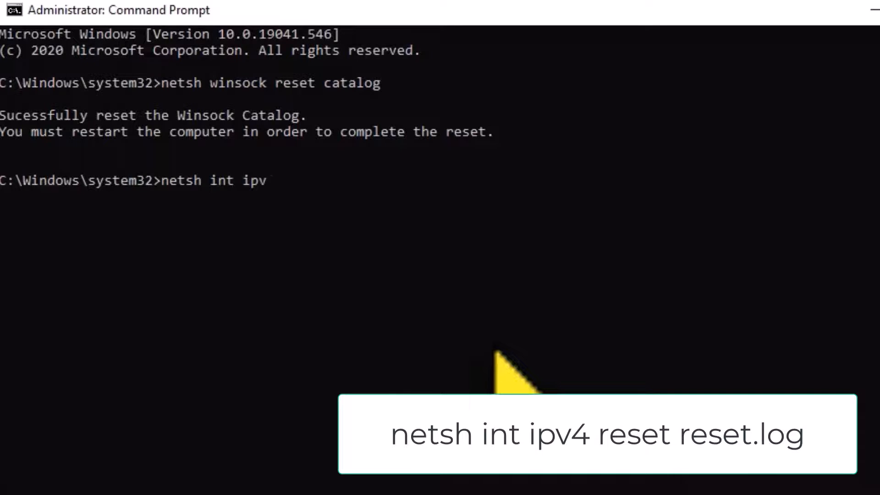
text(4 reset)
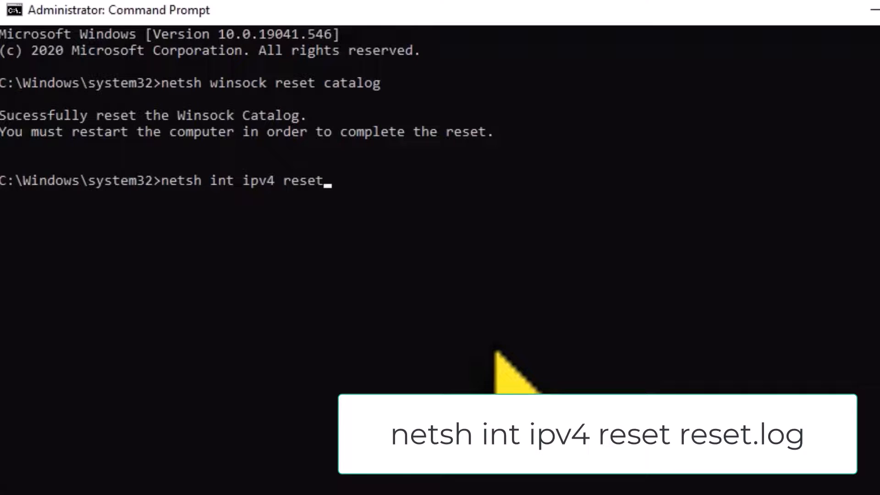
text(re)
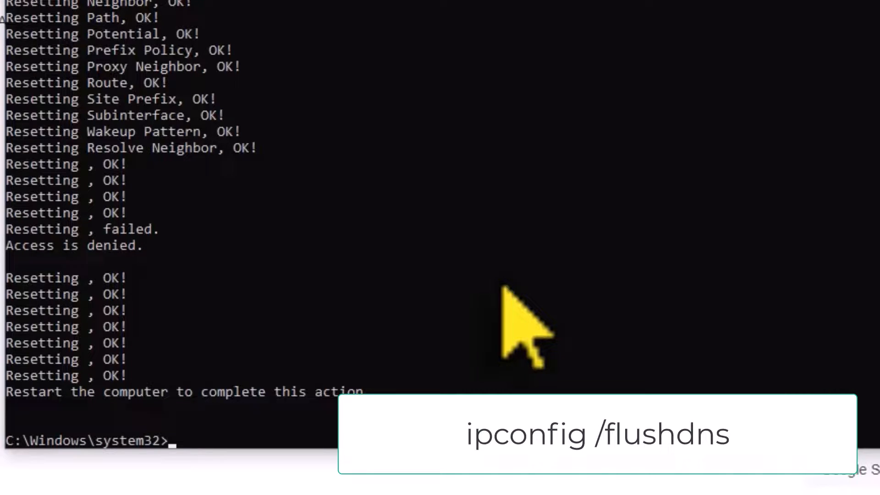
Run ipconfig /flushdns to clear the DNS resolver cache, then begin entering exit
text(ip)
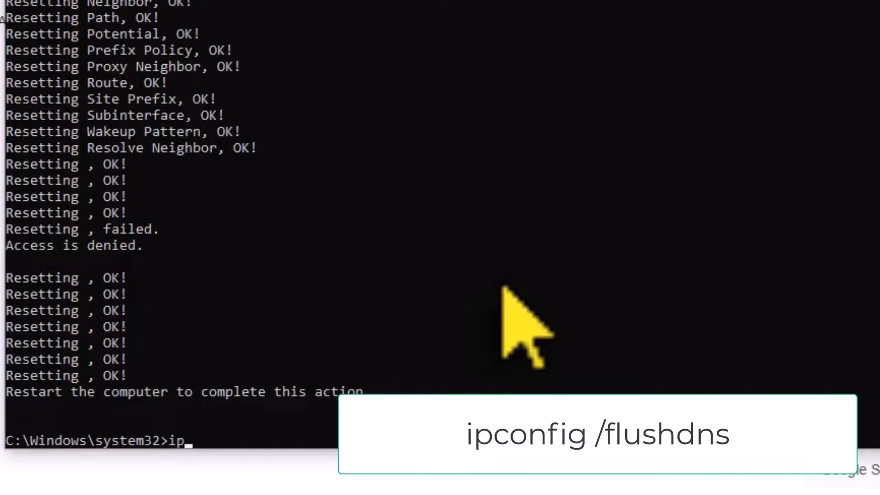
text(config)
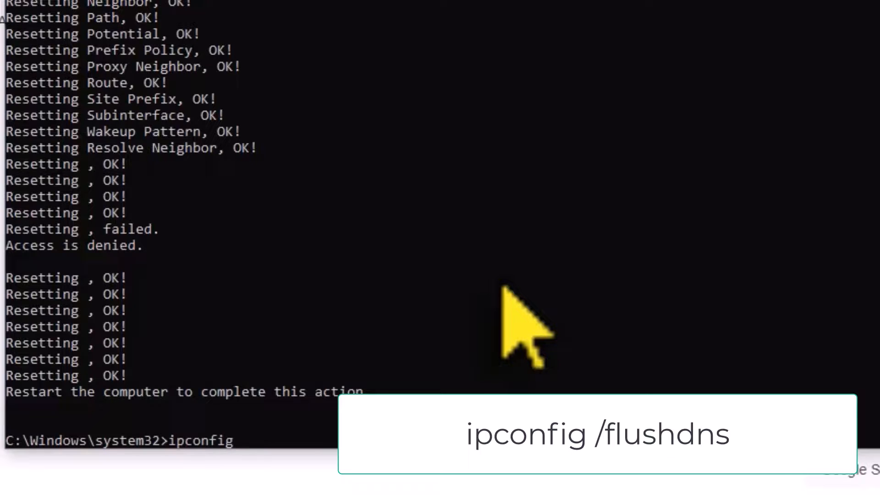
text(/flush)
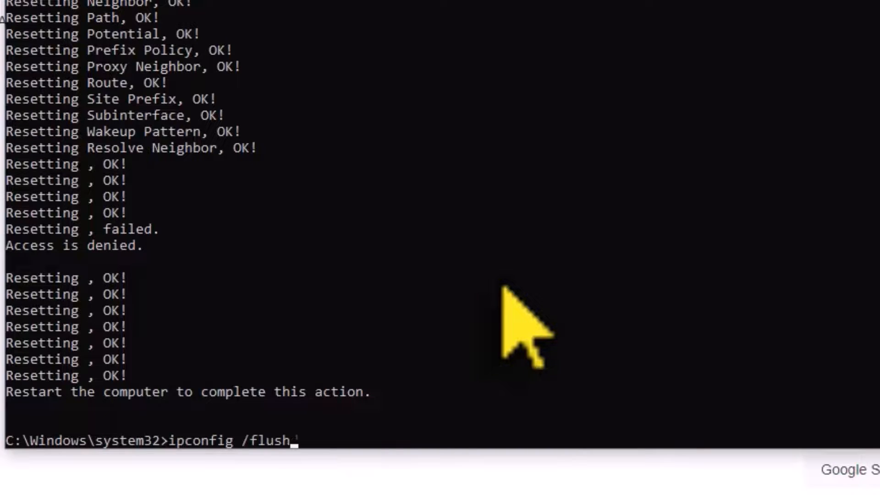
text(dns)
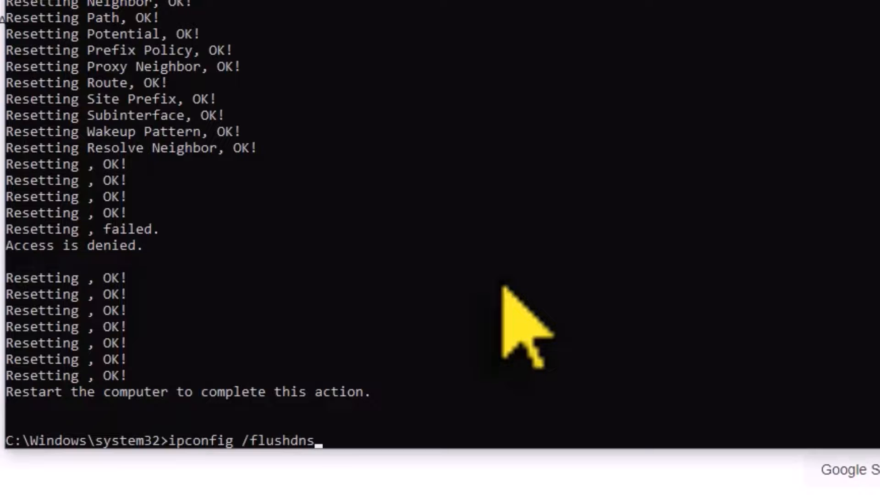
key(Return)
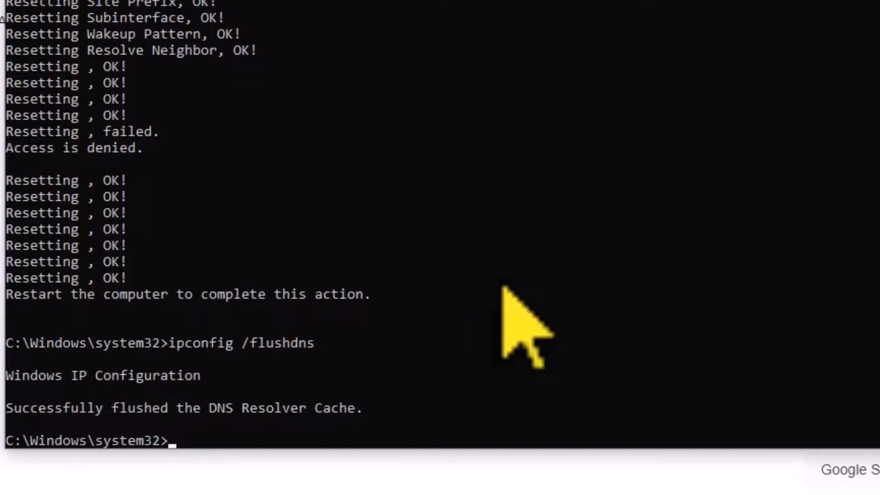
text(ex)
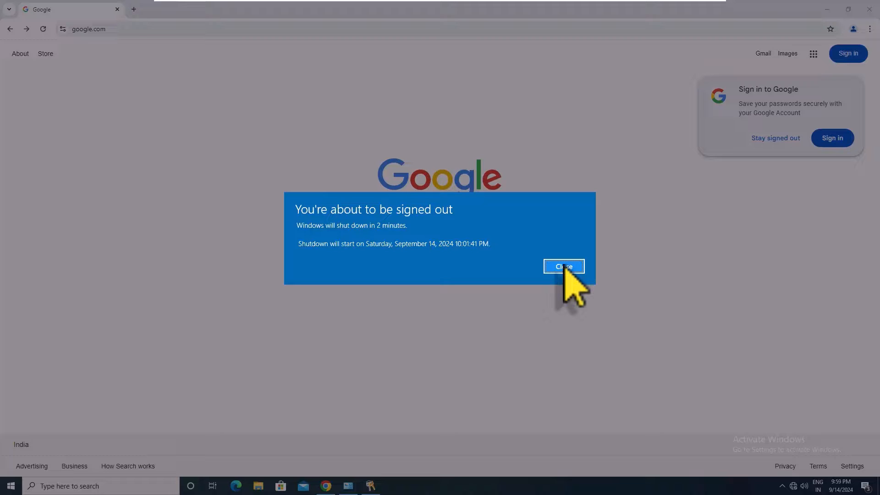
Dismiss the two-minute shutdown warning, leaving the Google homepage showing in Chrome
click(564, 266)
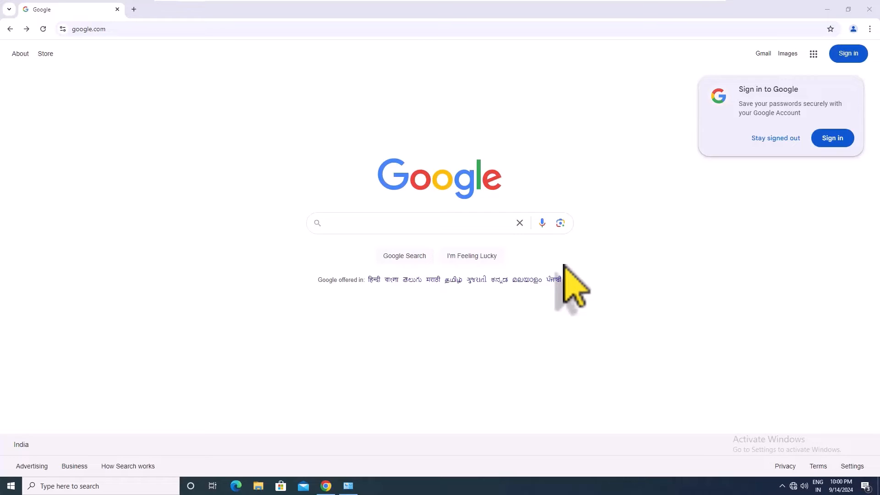